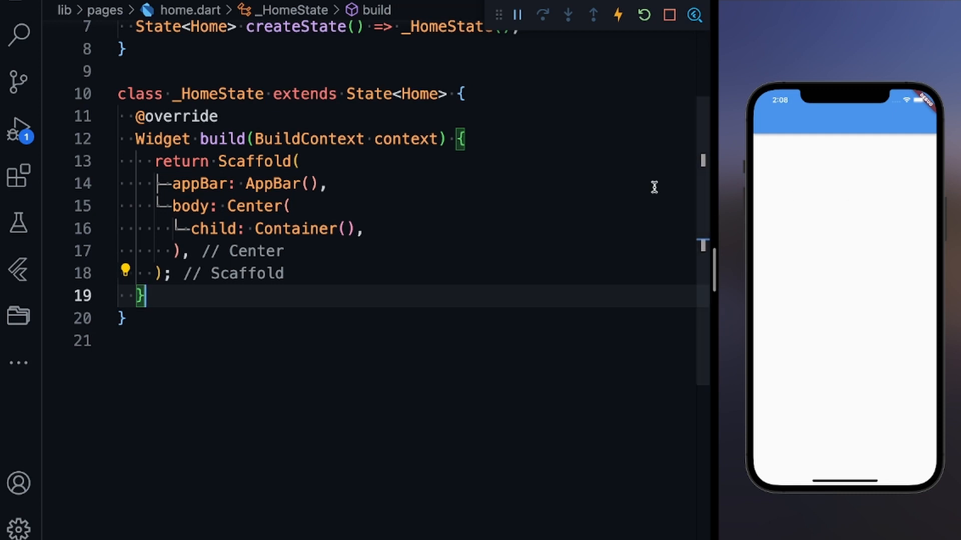
{"action": "mouse_move", "coordinate": [537, 142]}
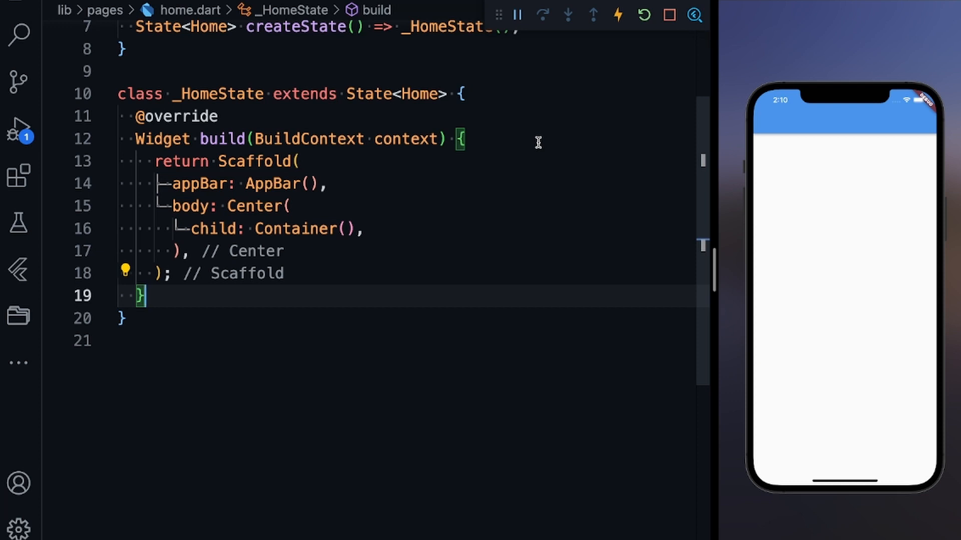
{"action": "mouse_move", "coordinate": [468, 164]}
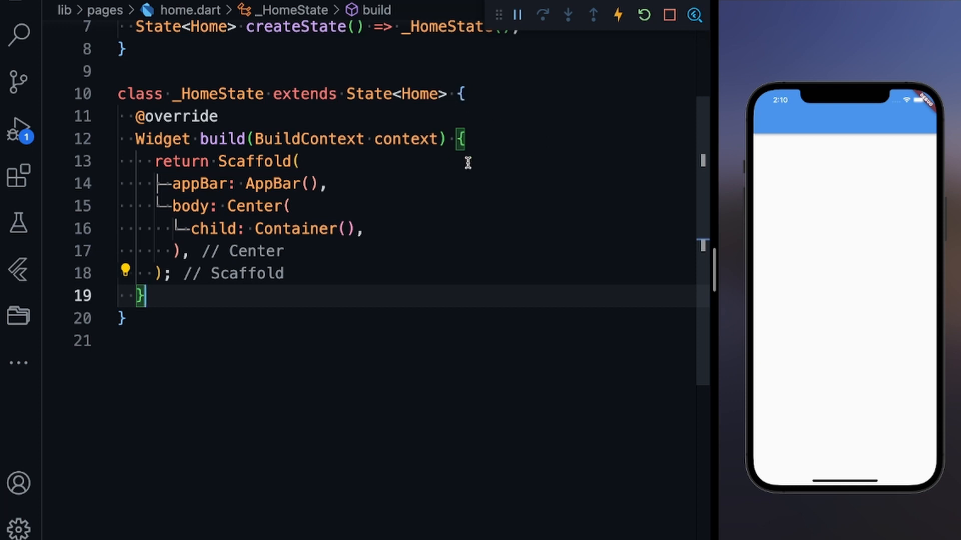
{"action": "mouse_move", "coordinate": [251, 191]}
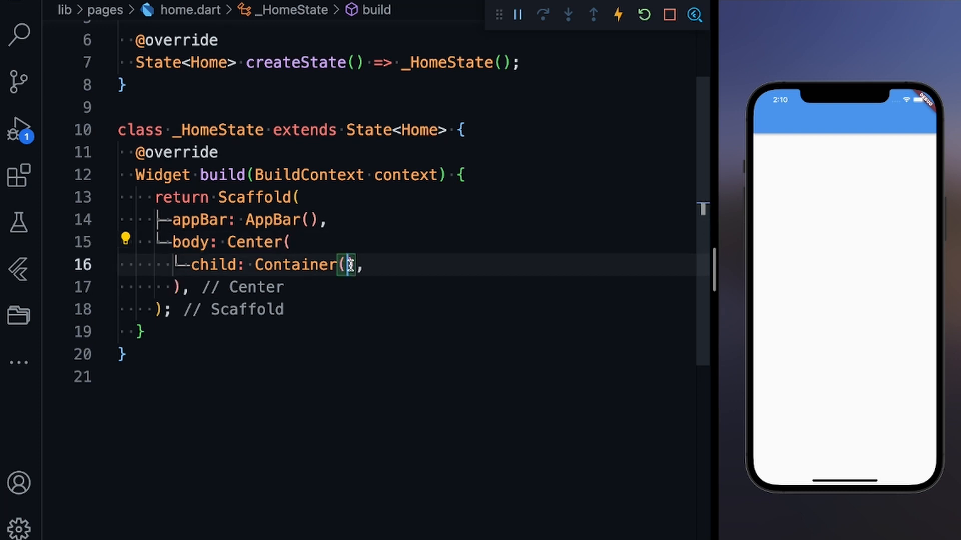
Start the Container's child: property for the TextField.
{"action": "type", "text": "child: TextField(),"}
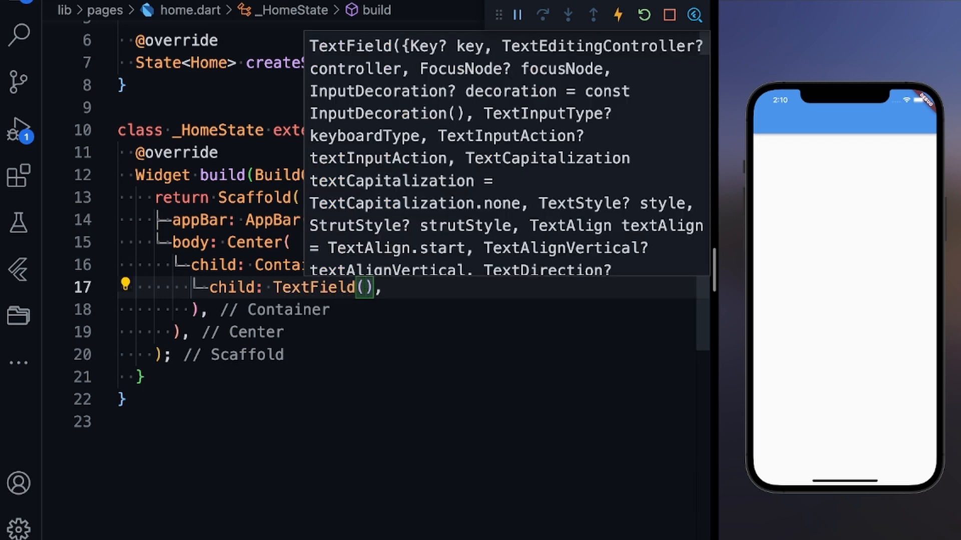
{"action": "mouse_move", "coordinate": [820, 324]}
{"action": "type", "text": "margin: ,"}
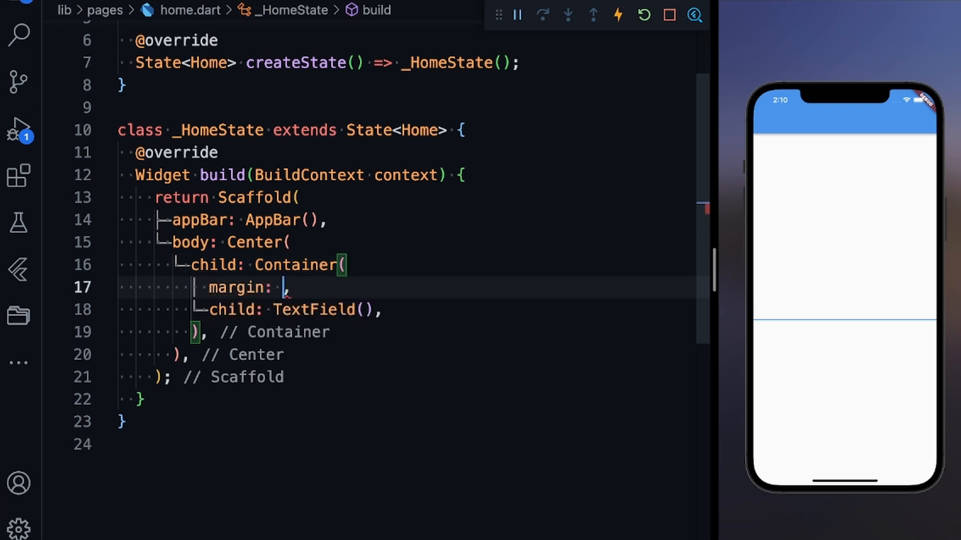
Begin the margin value with EdgeInsets for a 20-point inset on all sides.
{"action": "type", "text": "EdgeInsets.all(20"}
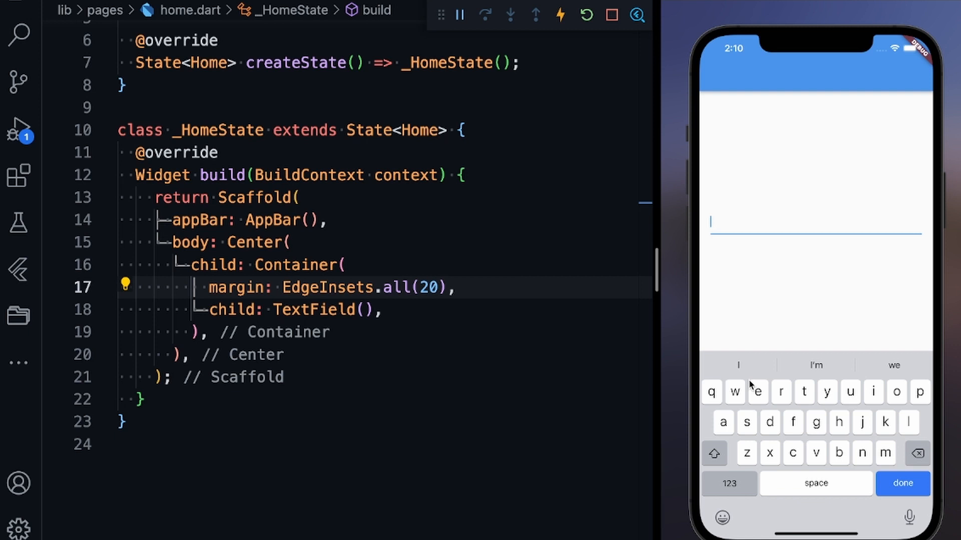
Enter the letters 'fgg' into the simulator's text field to show any characters are accepted.
{"action": "left_click", "coordinate": [781, 391]}
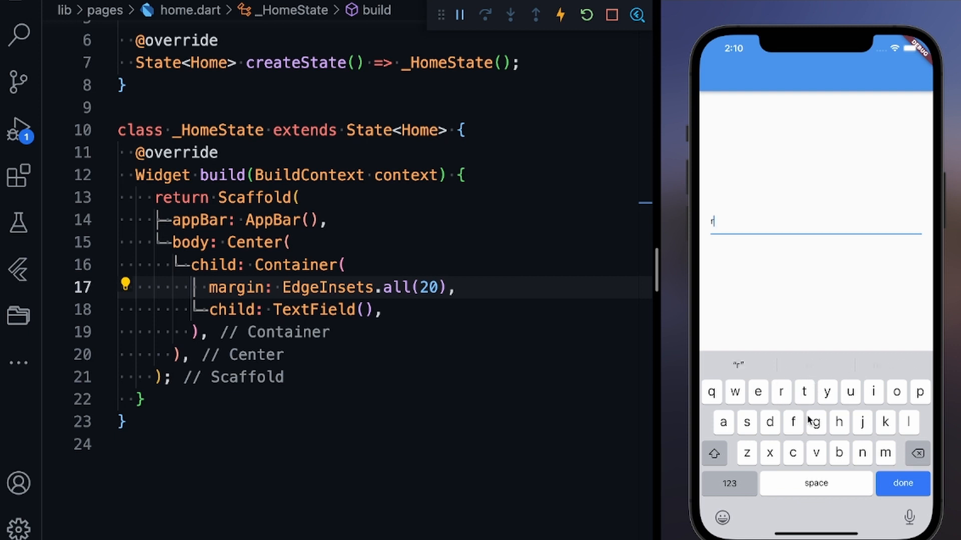
{"action": "type", "text": "fgg"}
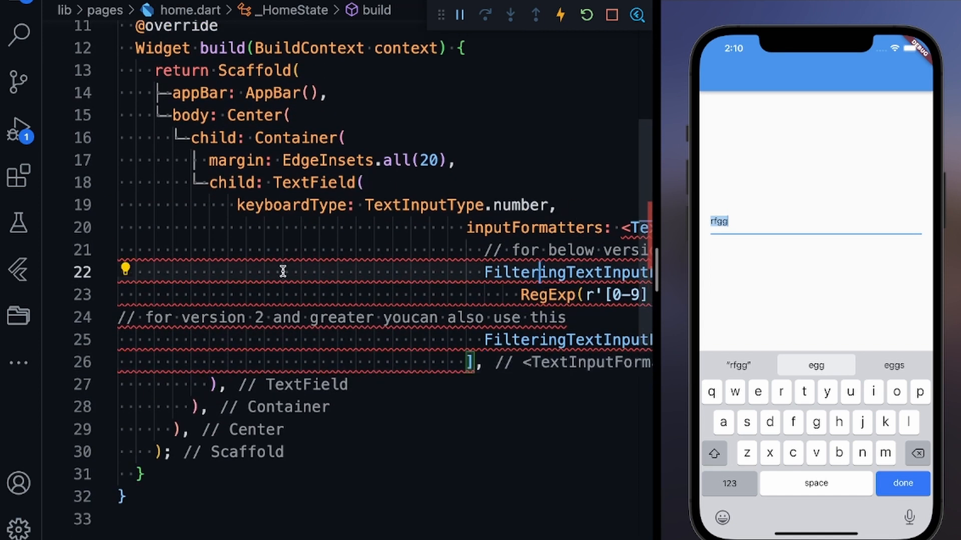
Place the caret in the pasted digits-only formatter code before reformatting it.
{"action": "left_click", "coordinate": [125, 270]}
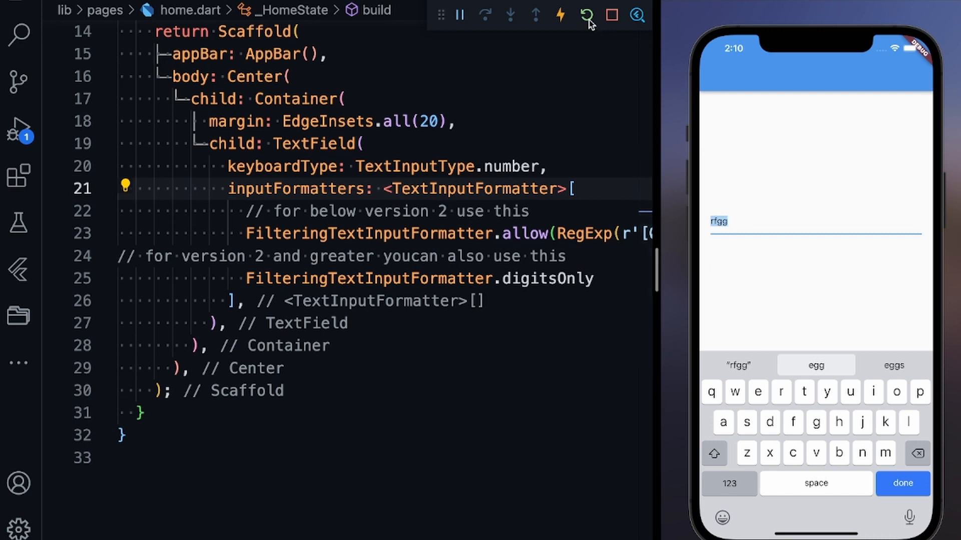
Hot Restart the app so the text field resets empty with the numeric keypad.
{"action": "left_click", "coordinate": [585, 15]}
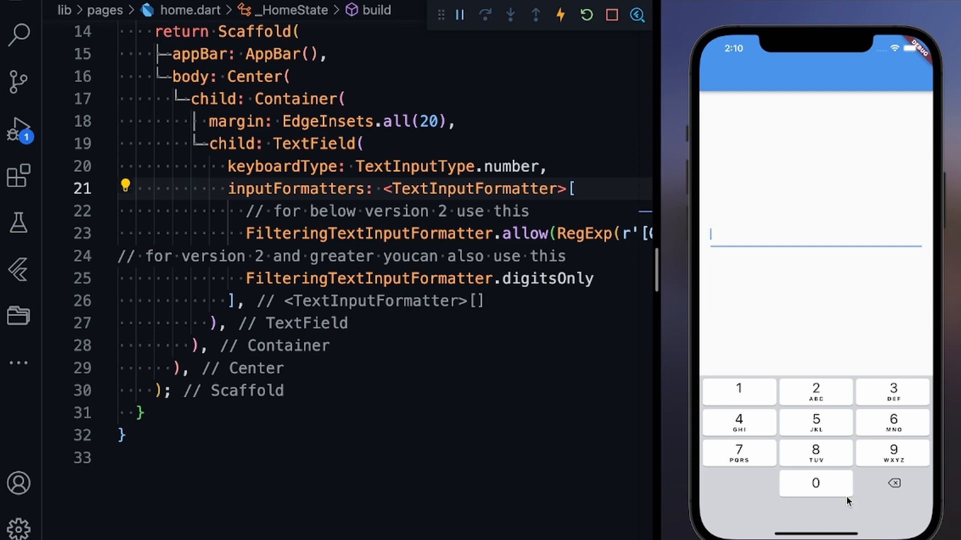
{"action": "mouse_move", "coordinate": [755, 275]}
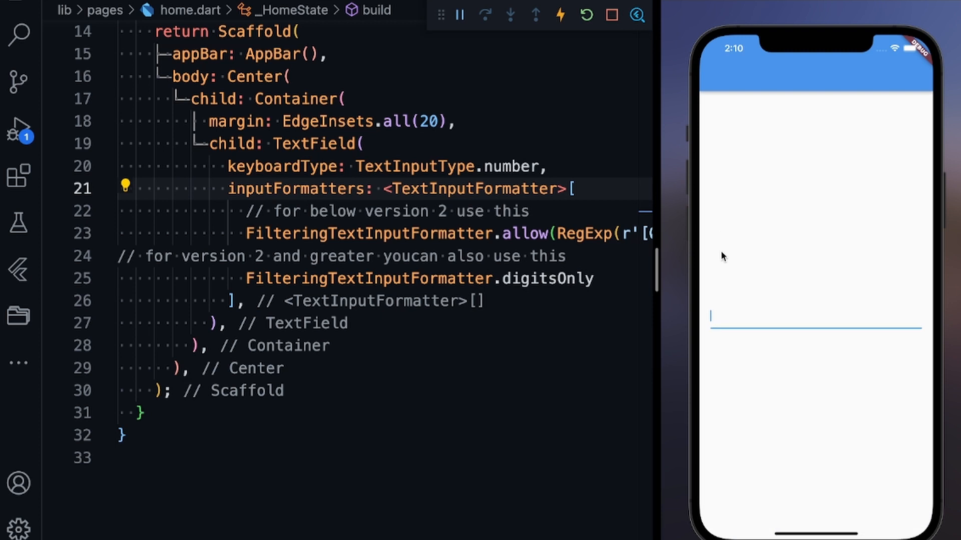
{"action": "mouse_move", "coordinate": [739, 326]}
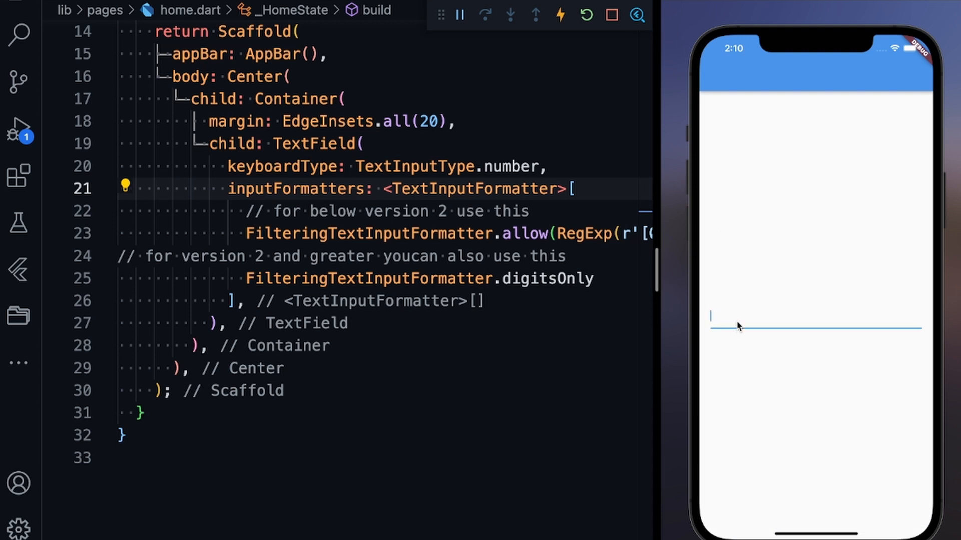
{"action": "mouse_move", "coordinate": [751, 409]}
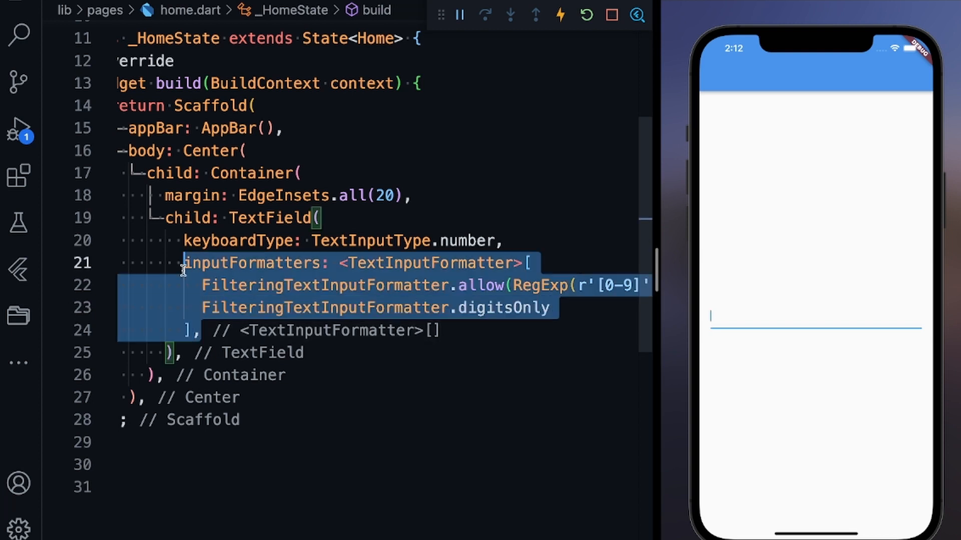
{"action": "left_click", "coordinate": [187, 240]}
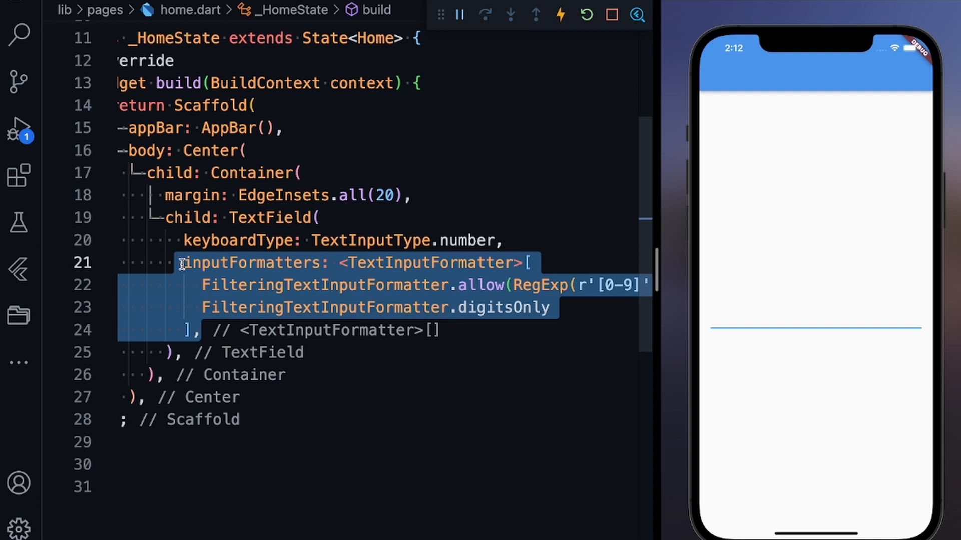
{"action": "left_click", "coordinate": [815, 327]}
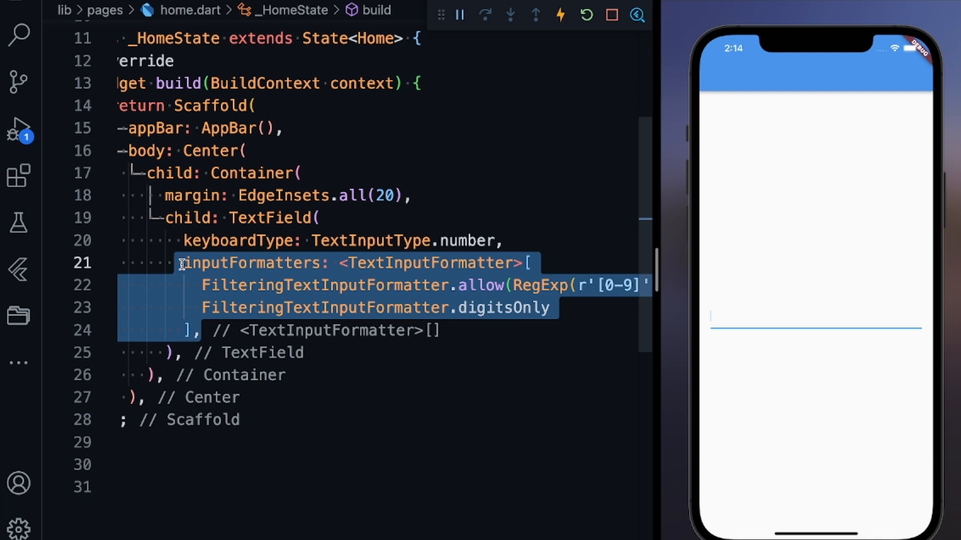